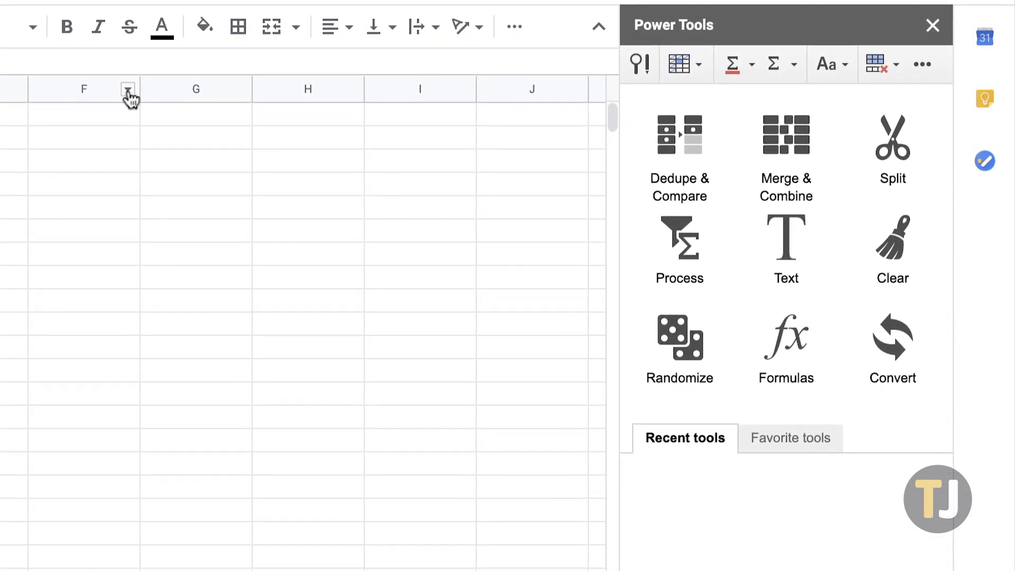
Step: Switch to the blank Untitled spreadsheet ready for editing B3
left_click(932, 26)
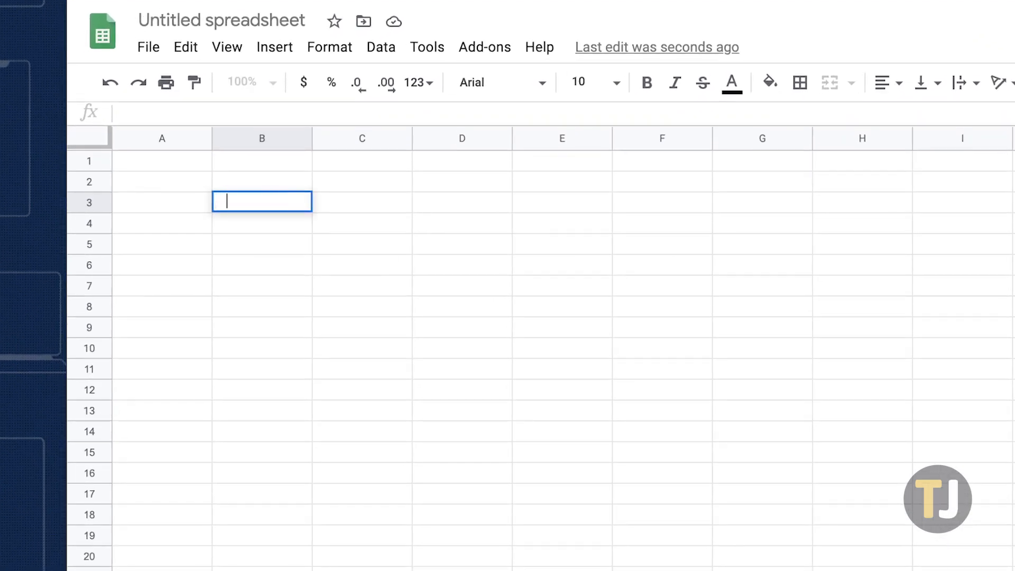
Step: Enter 455 followed by several spaces and 643 into B3 and commit it
type("455")
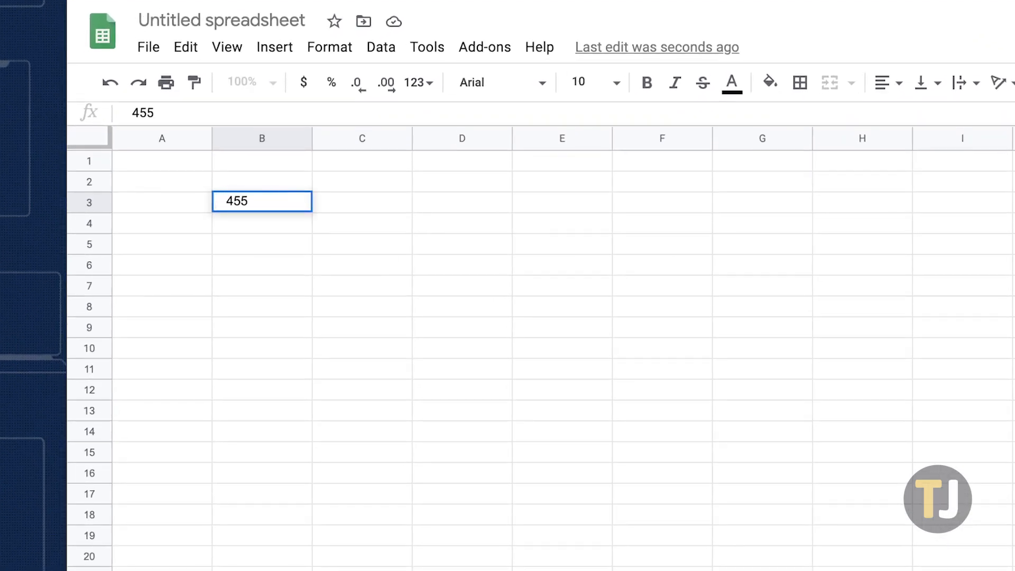
double_click(261, 200)
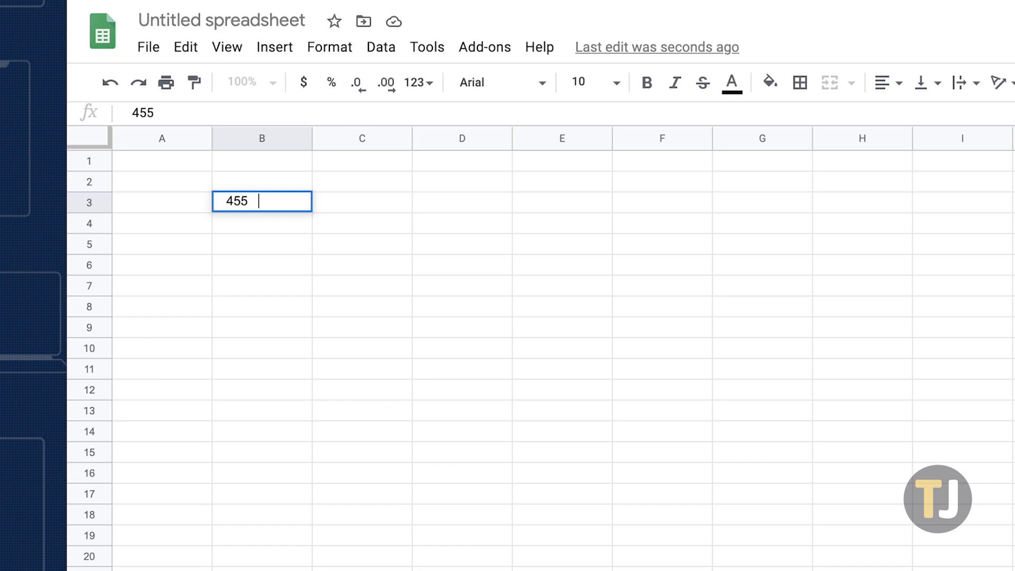
type("643")
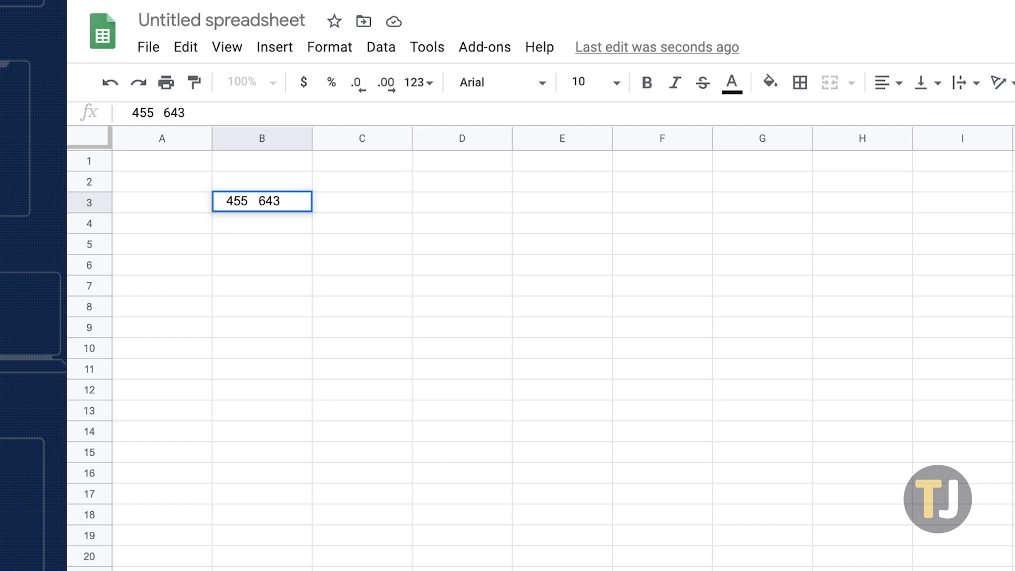
key("enter")
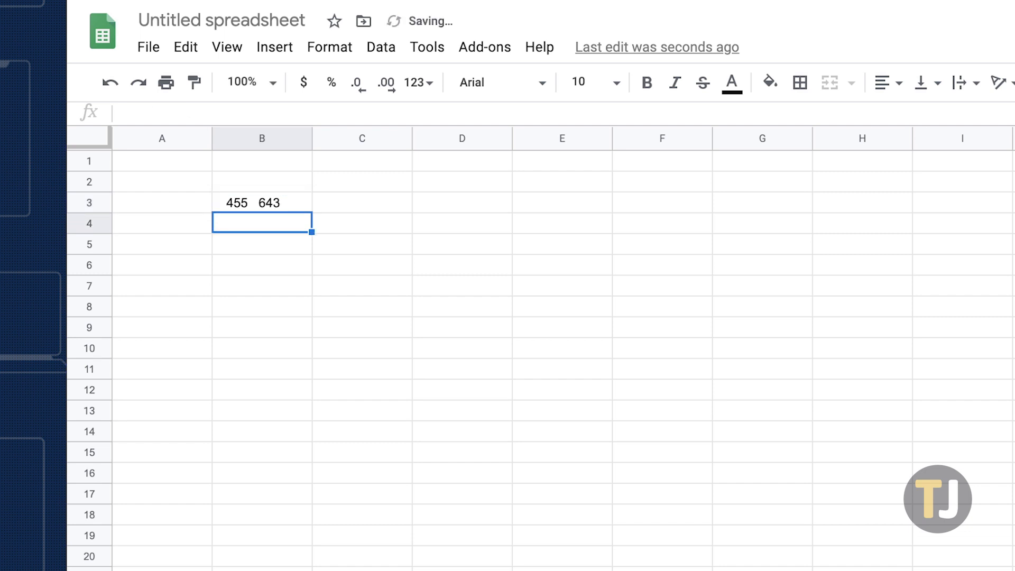
Step: Enter =TRIM(B3) in B4 to get 455 643 singly spaced, then begin =SU in B5
type("=TRIM(")
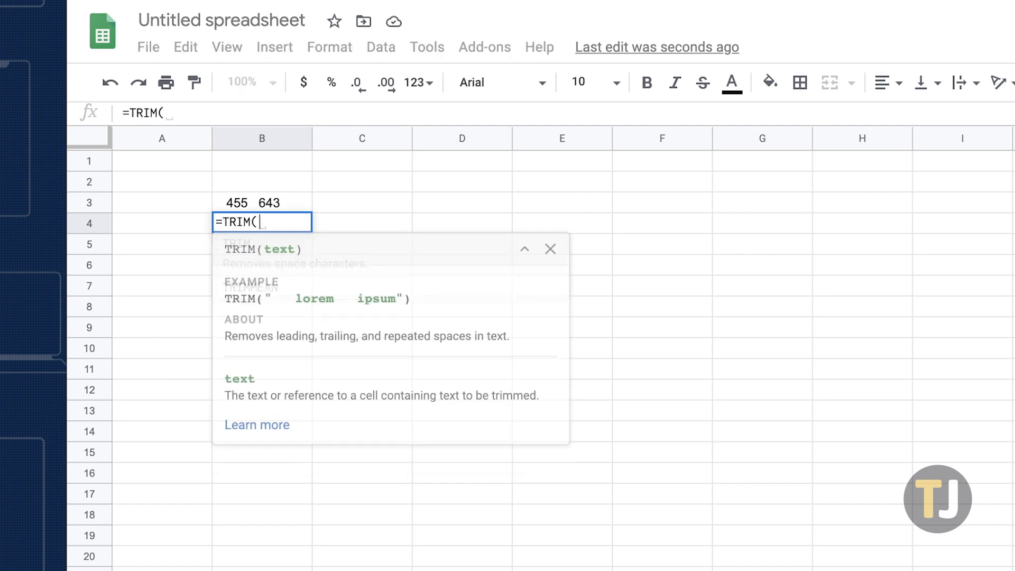
type("b3)")
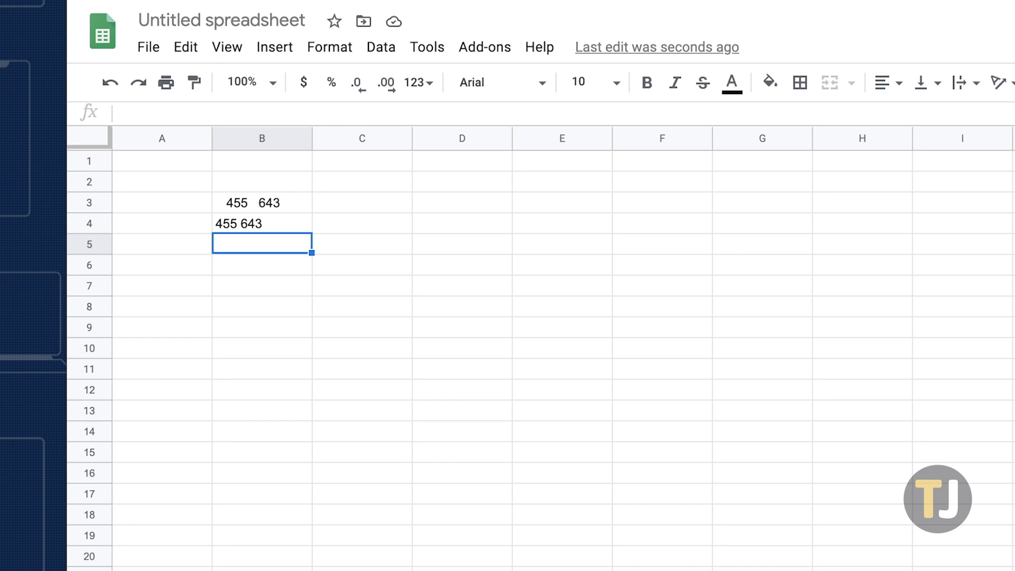
type("=SUBSTITUTE(B3,")
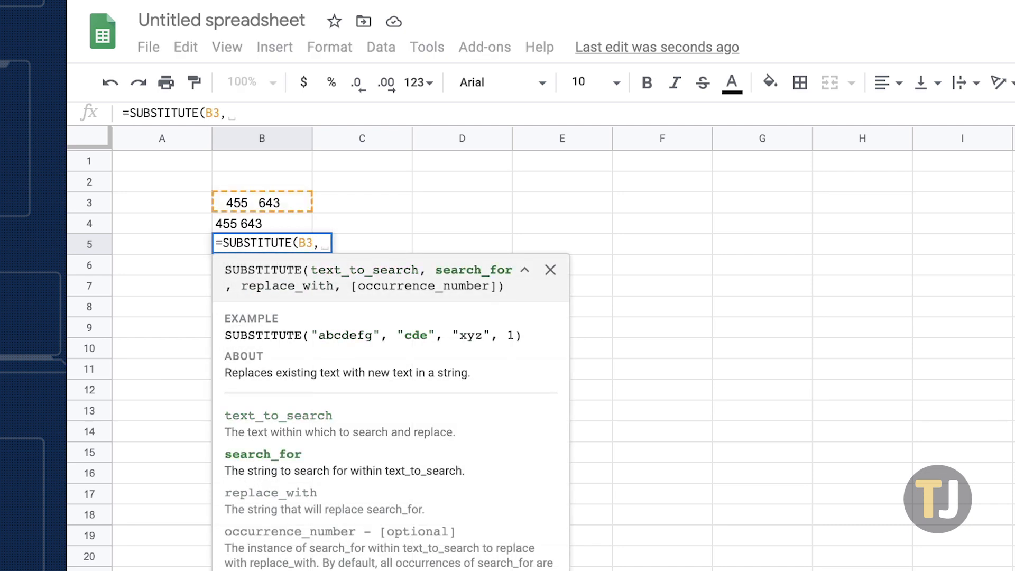
Step: Complete =SUBSTITUTE(B3, " ", "") in B5 so it returns 455643
type("\" \",\"\"")
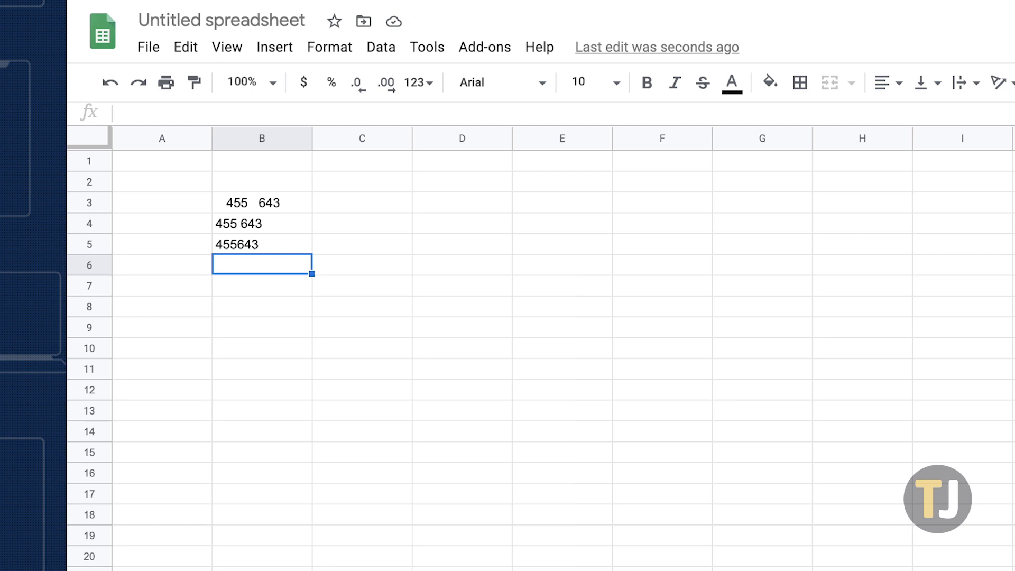
left_click(261, 244)
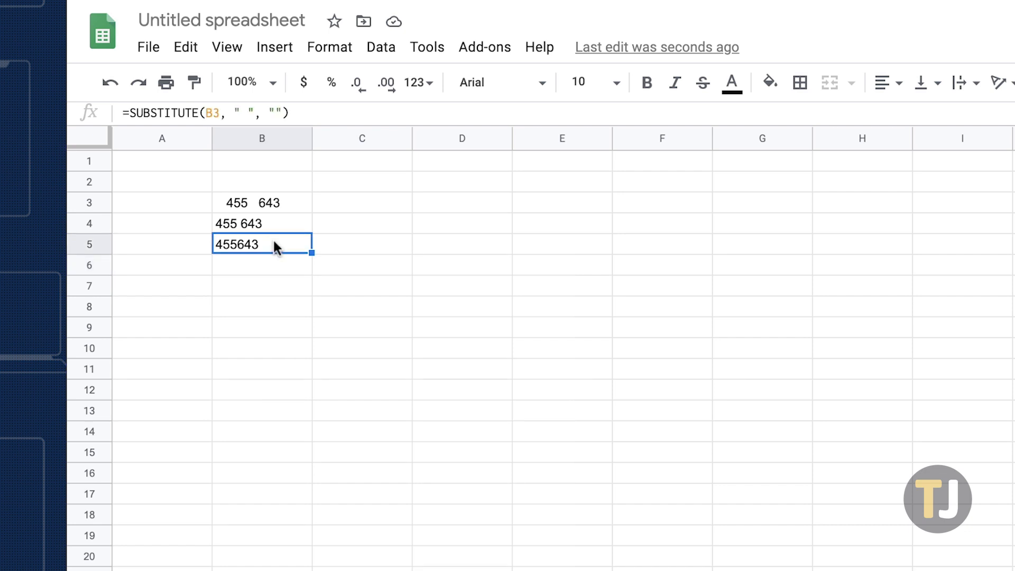
mouse_move(317, 249)
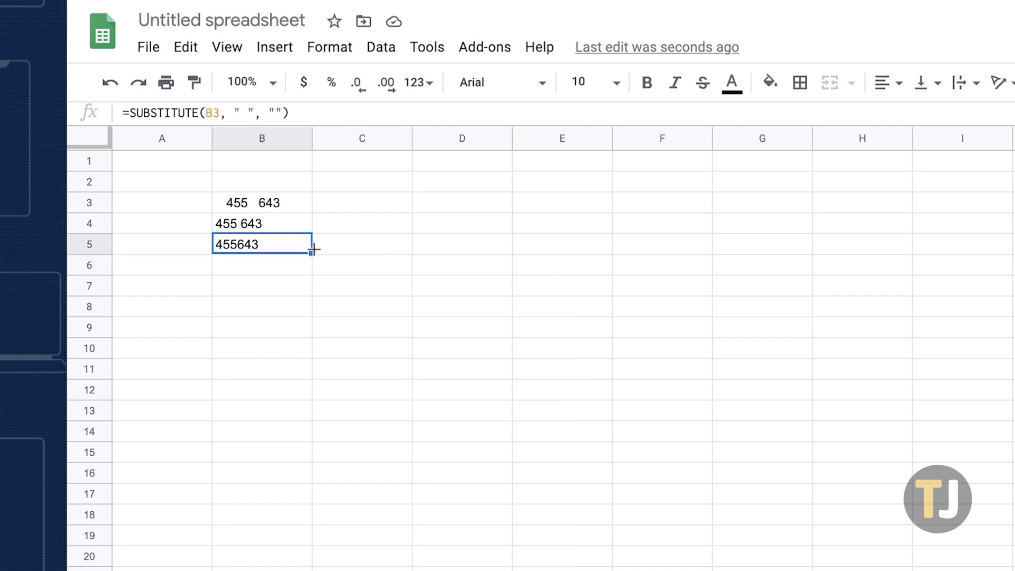
Step: Fill the SUBSTITUTE formula down to B9 and the TRIM formula down from B4
left_click_drag(314, 252, 314, 268)
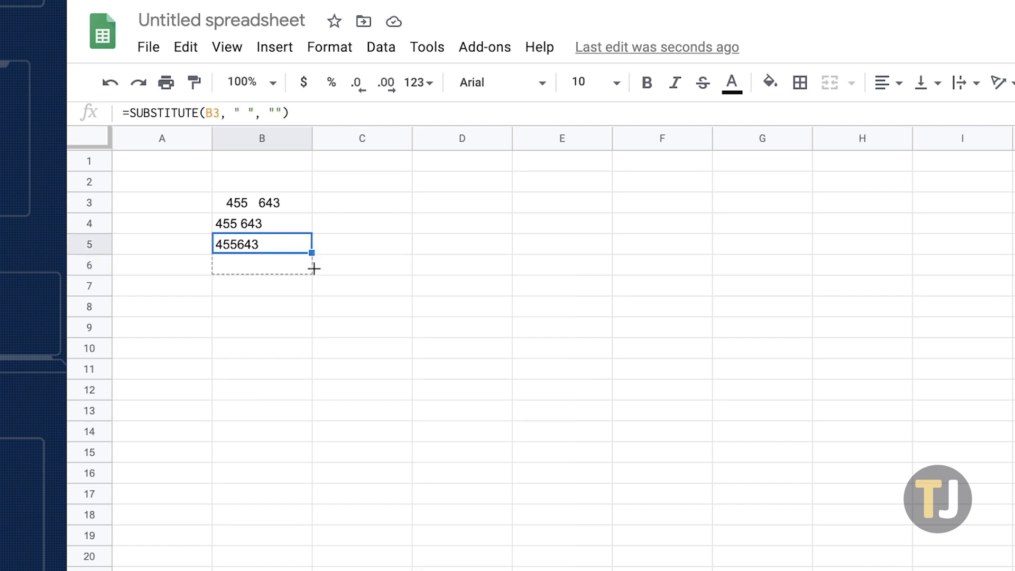
left_click_drag(313, 253, 313, 327)
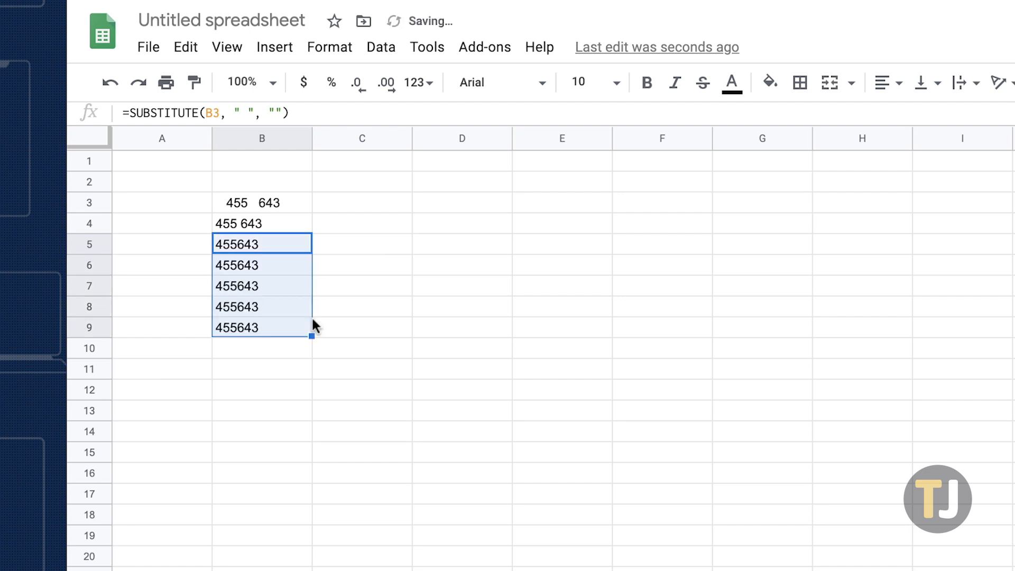
mouse_move(282, 277)
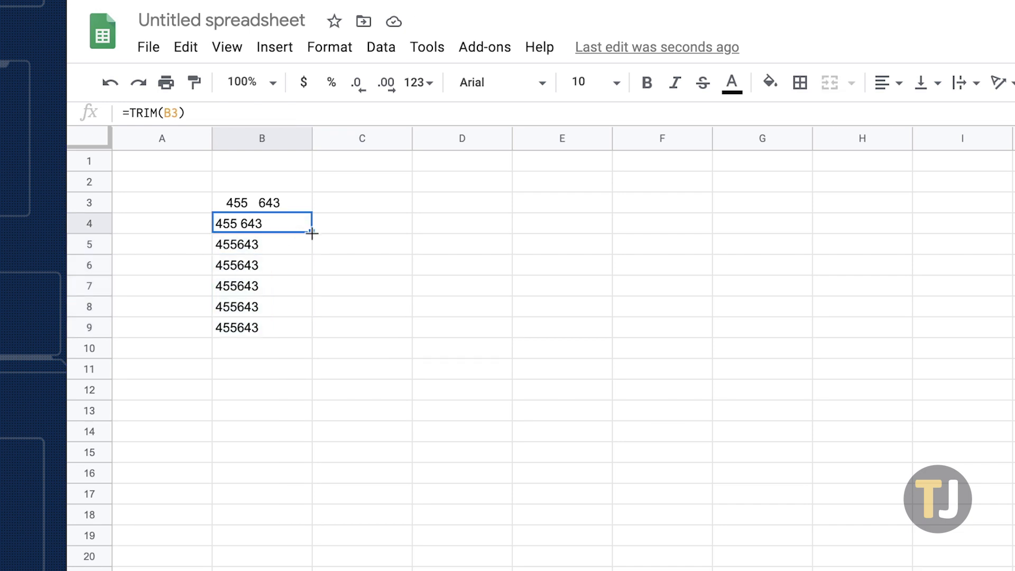
left_click_drag(311, 232, 305, 329)
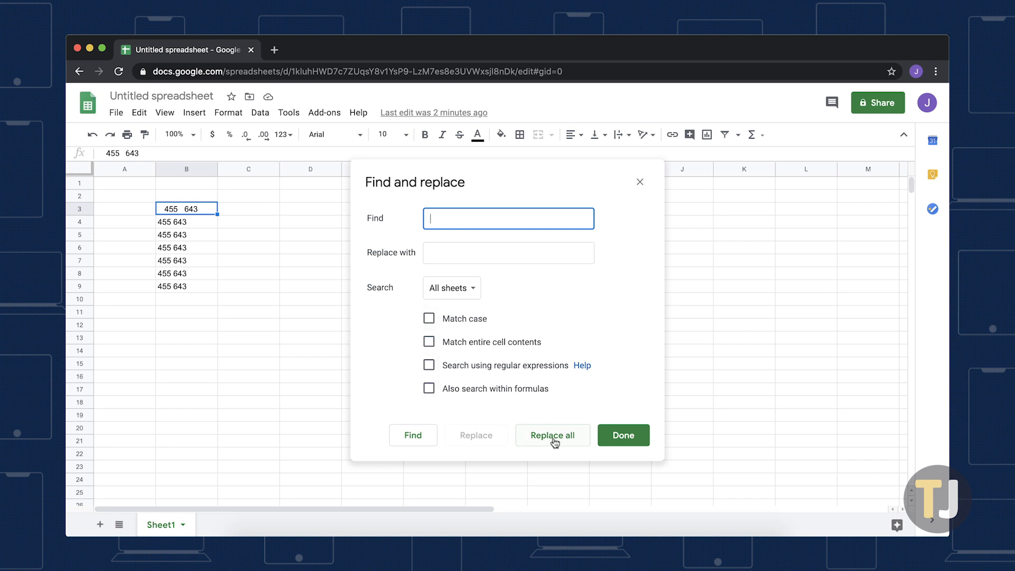
Step: Replace all spaces with nothing via Find and replace and dismiss the dialog
left_click(552, 435)
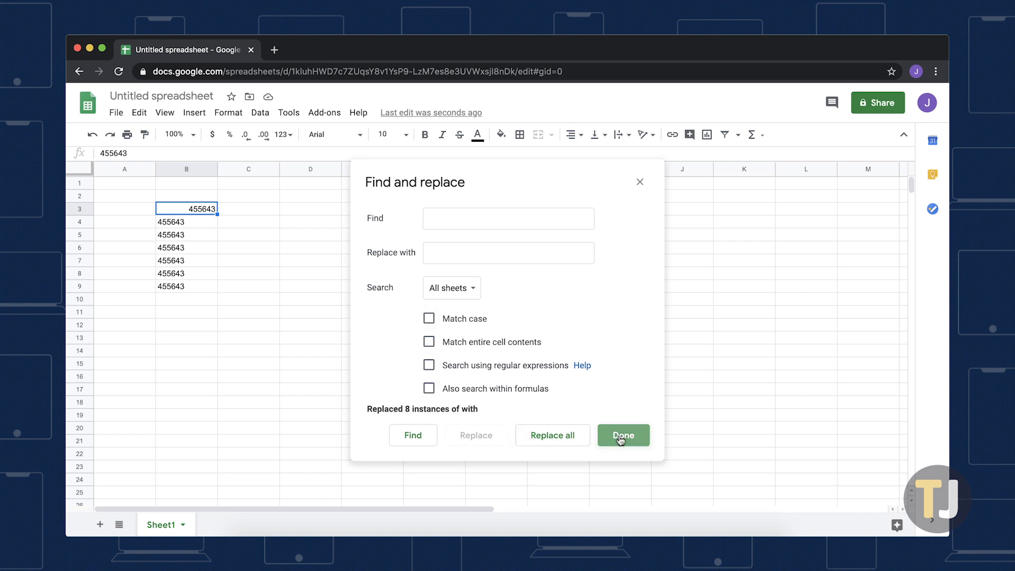
left_click(621, 435)
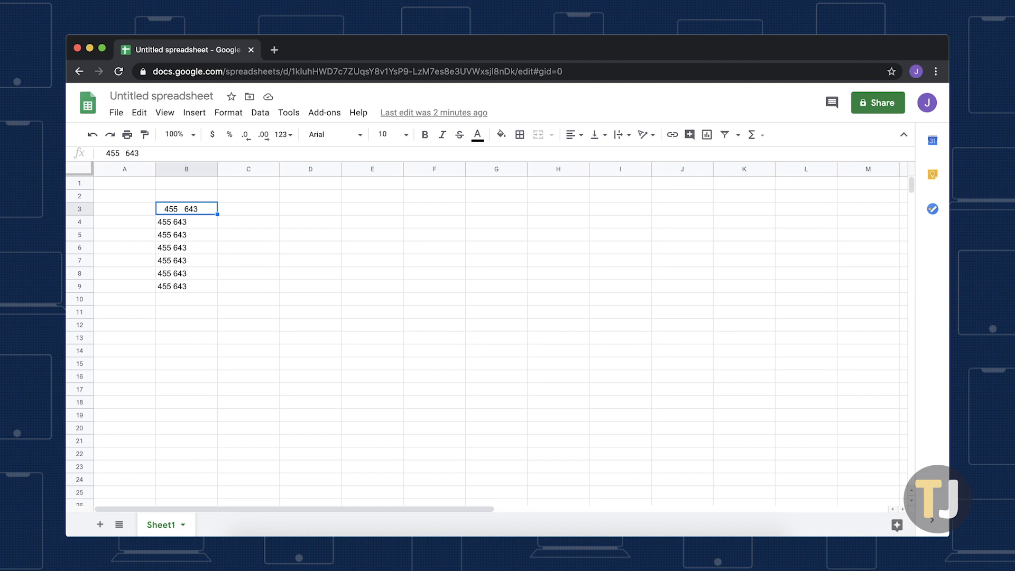
mouse_move(527, 406)
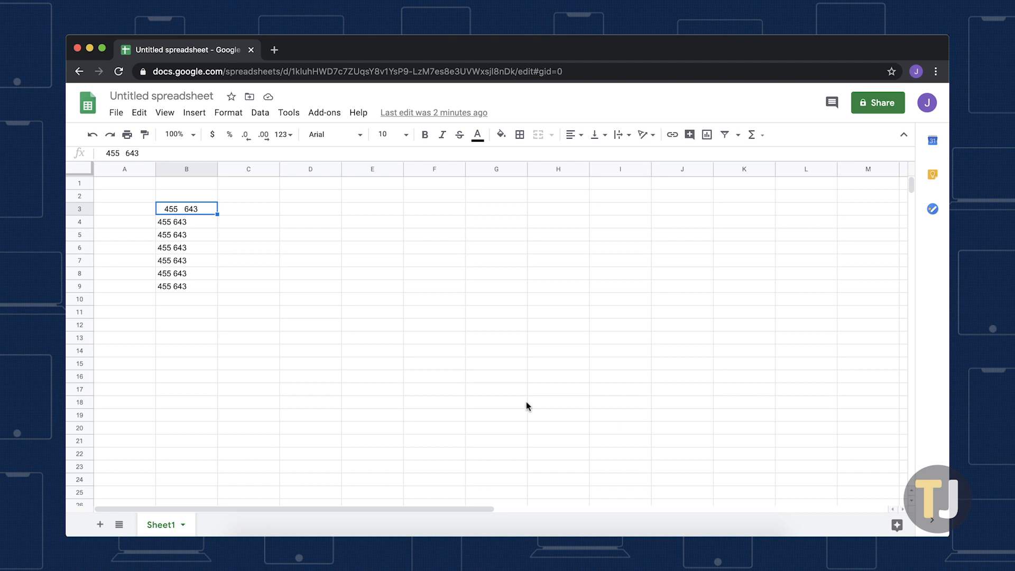
Step: Select B3:B9 and start the Power Tools add-on from the Add-ons menu
left_click_drag(186, 208, 186, 286)
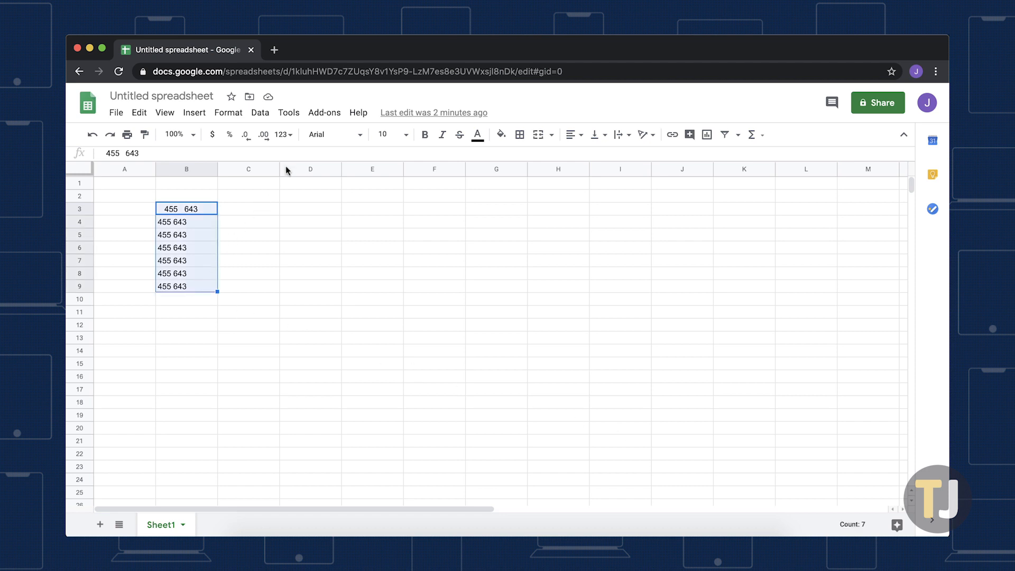
left_click(324, 112)
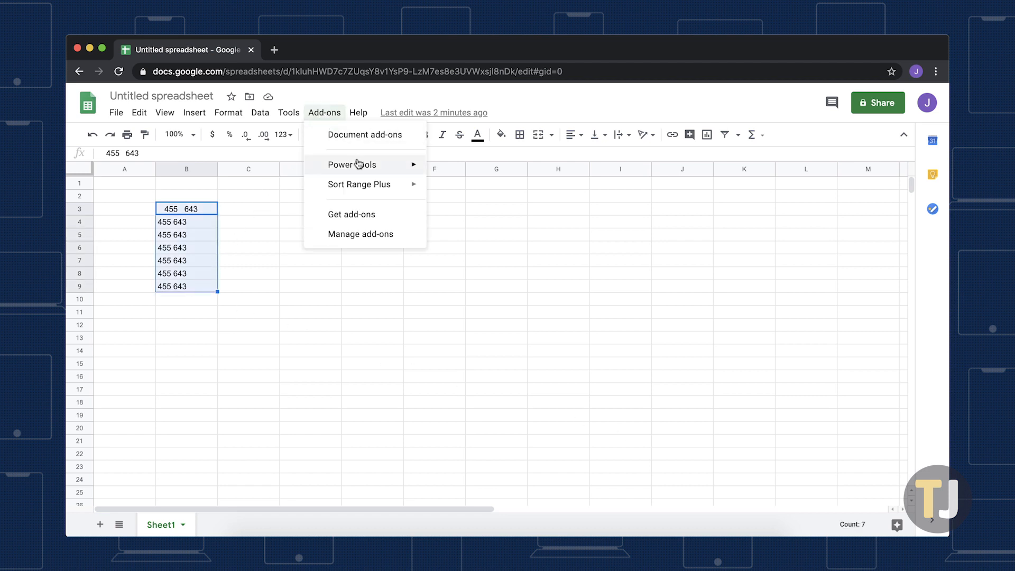
left_click(351, 164)
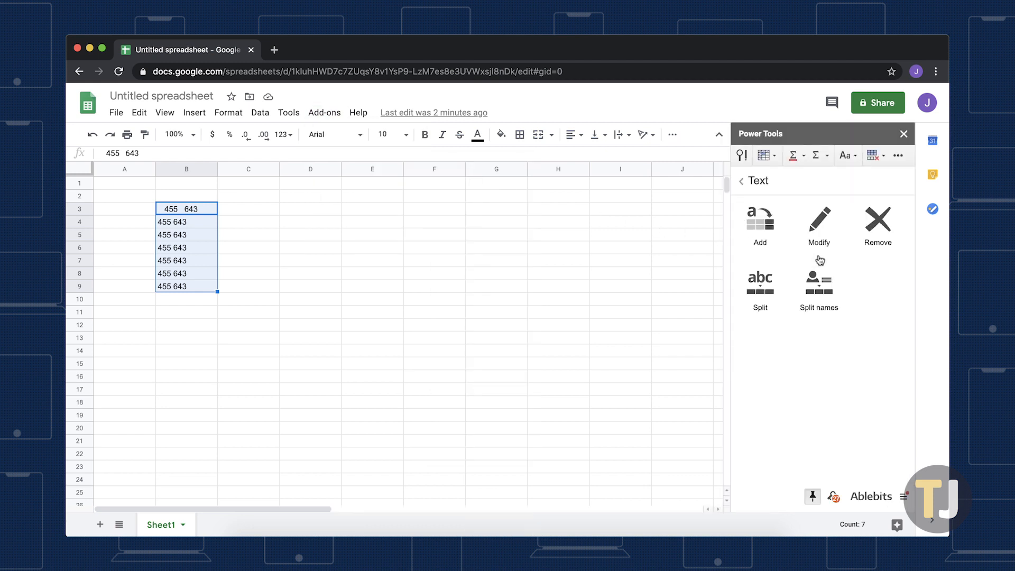
Step: Use Power Tools Text > Remove with Remove all spaces so B3:B9 read 455643
left_click(878, 220)
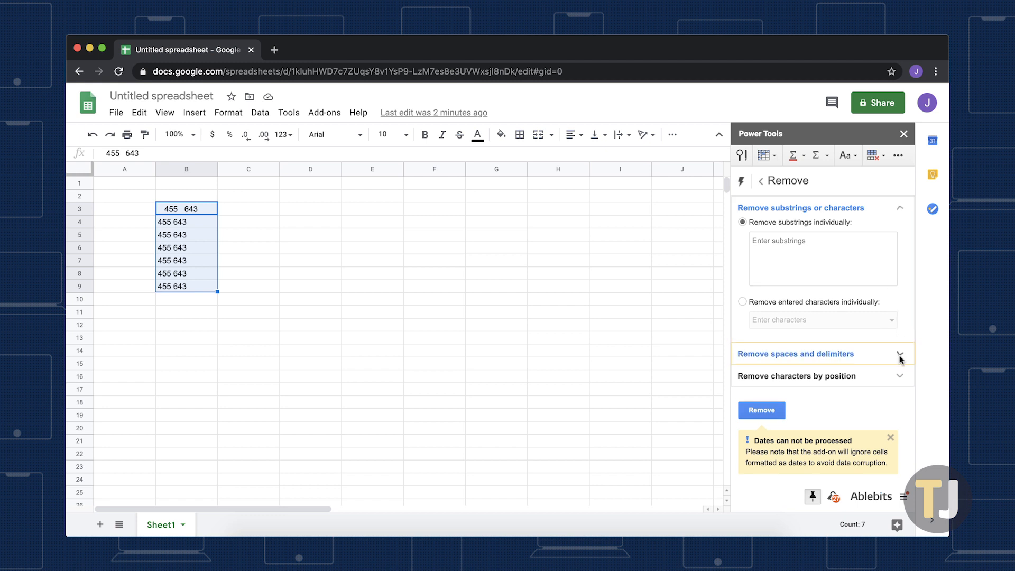
left_click(899, 353)
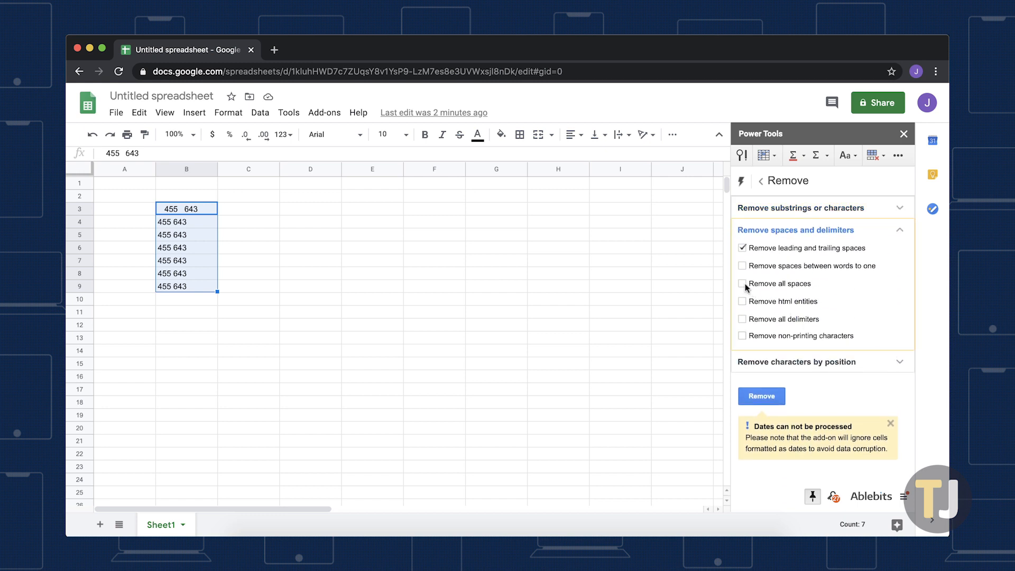
left_click(742, 284)
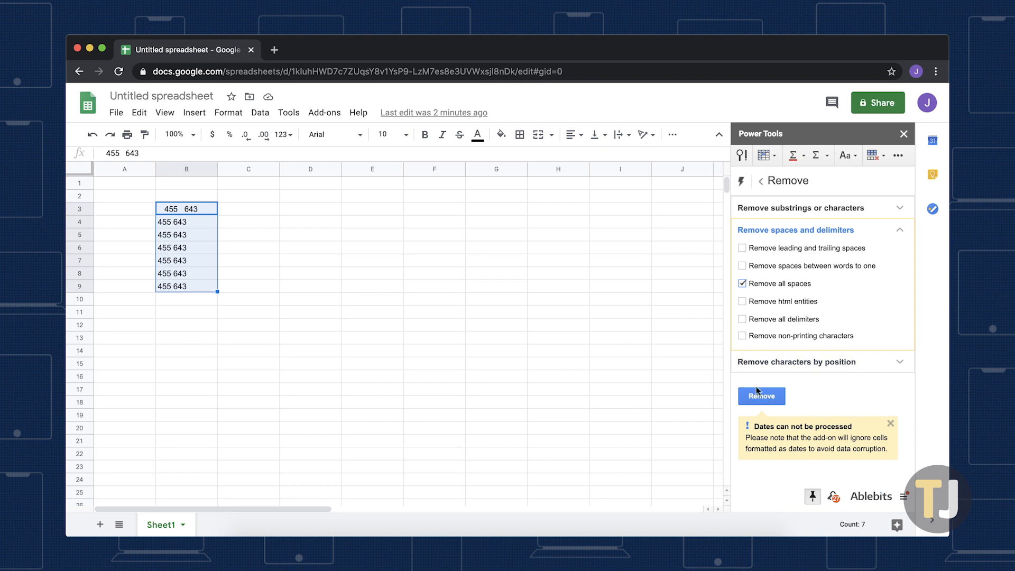
left_click(760, 396)
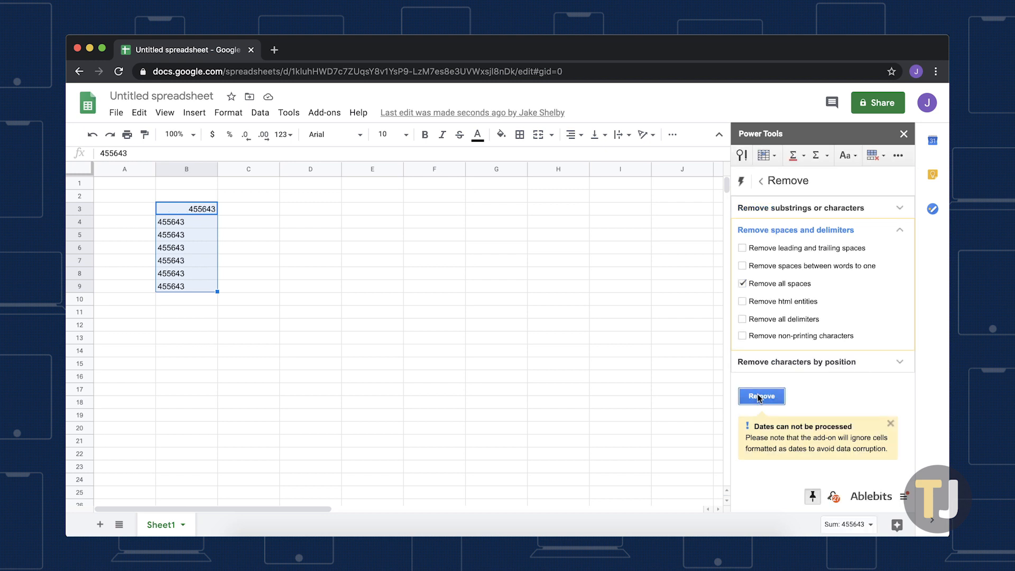